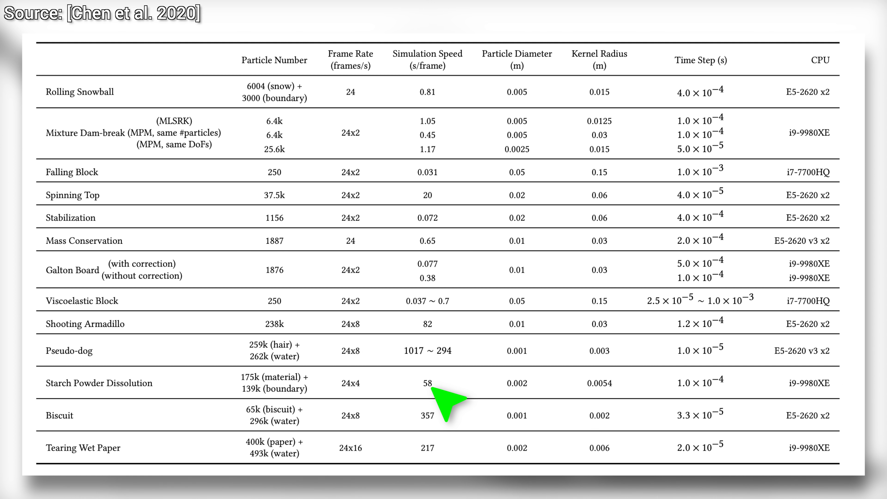
pyautogui.moveTo(447, 370)
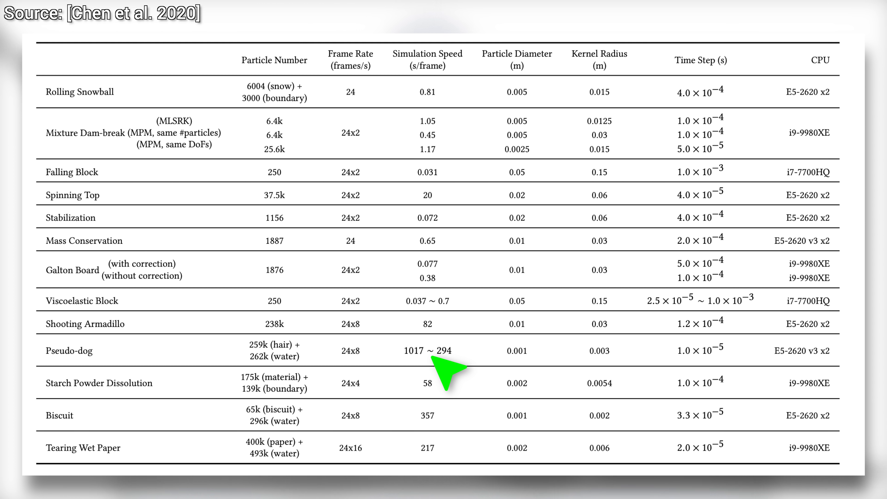
pyautogui.moveTo(299, 362)
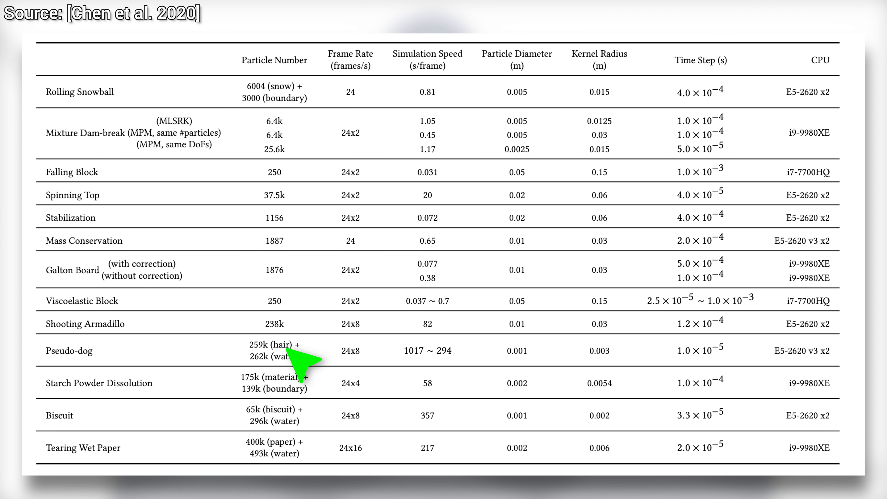
pyautogui.moveTo(390, 360)
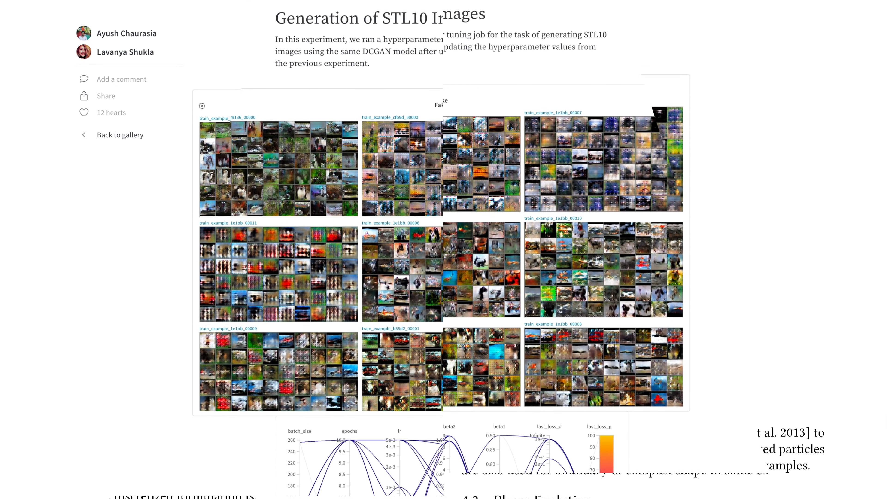
# Scroll the report past the parallel coordinates and parameter importance panels to the digits-demo runs table with live run cosmic-haze-7.
pyautogui.scroll(-3)
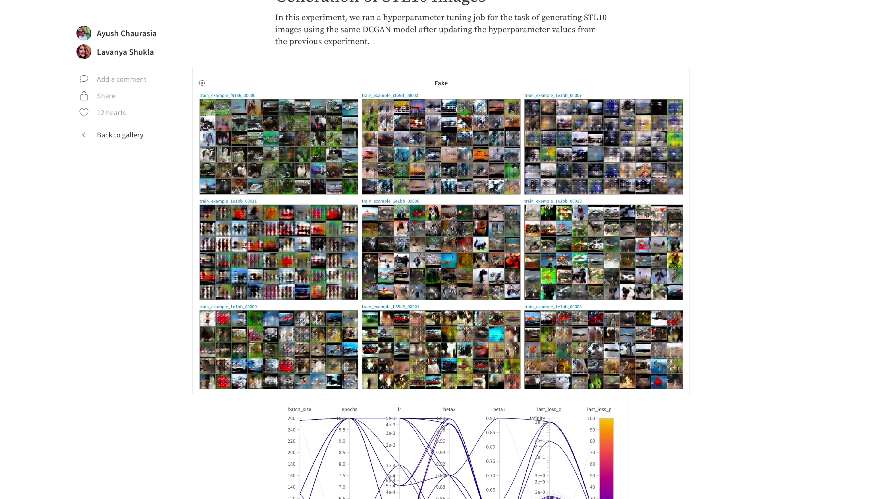
pyautogui.scroll(-3)
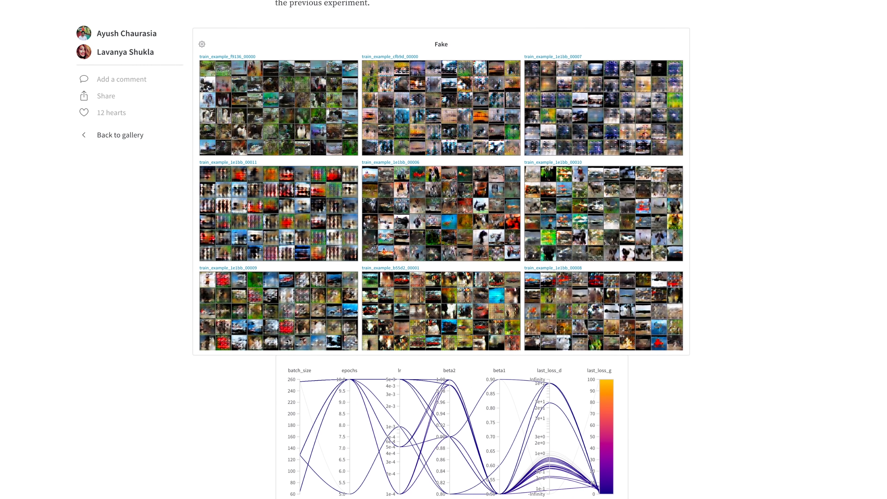
pyautogui.scroll(-3)
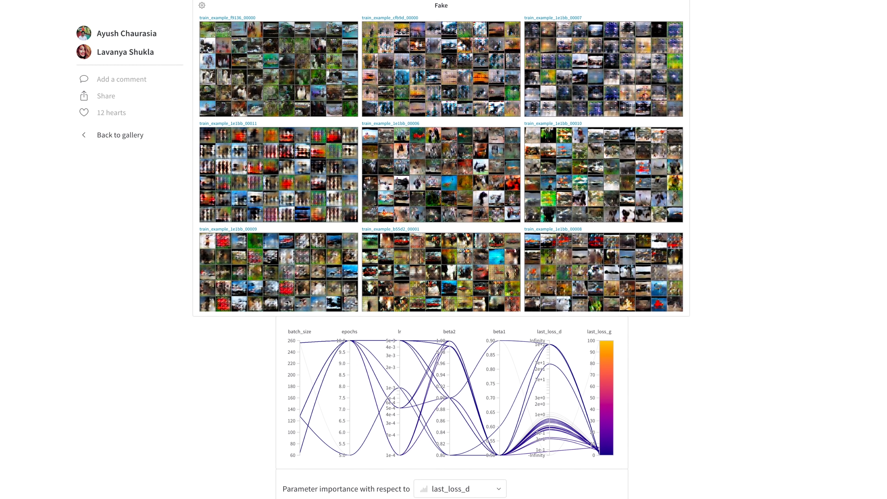
pyautogui.scroll(-3)
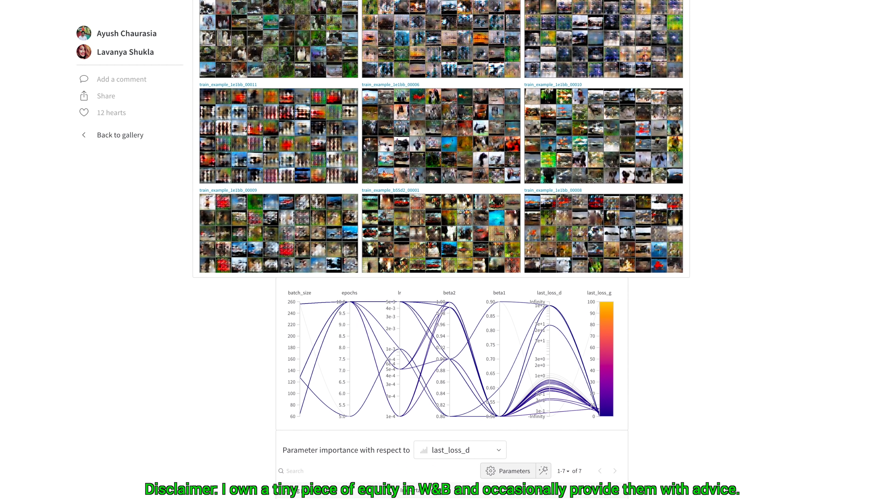
pyautogui.scroll(-3)
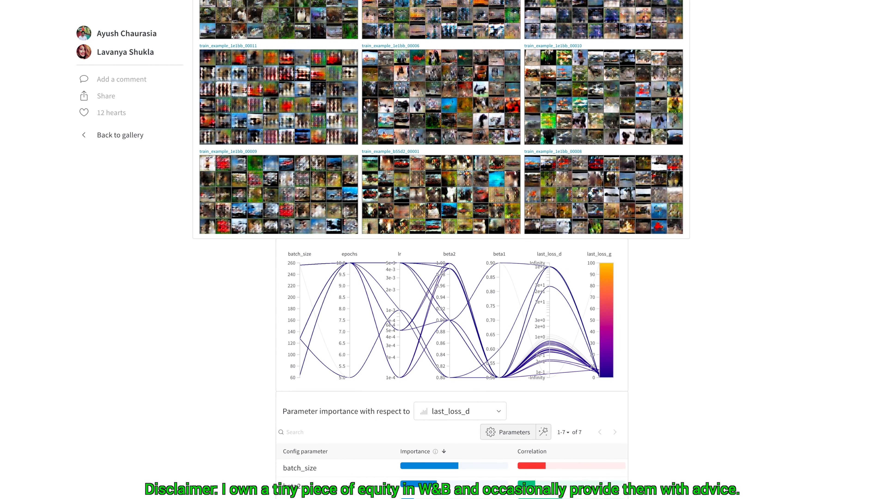
pyautogui.scroll(-3)
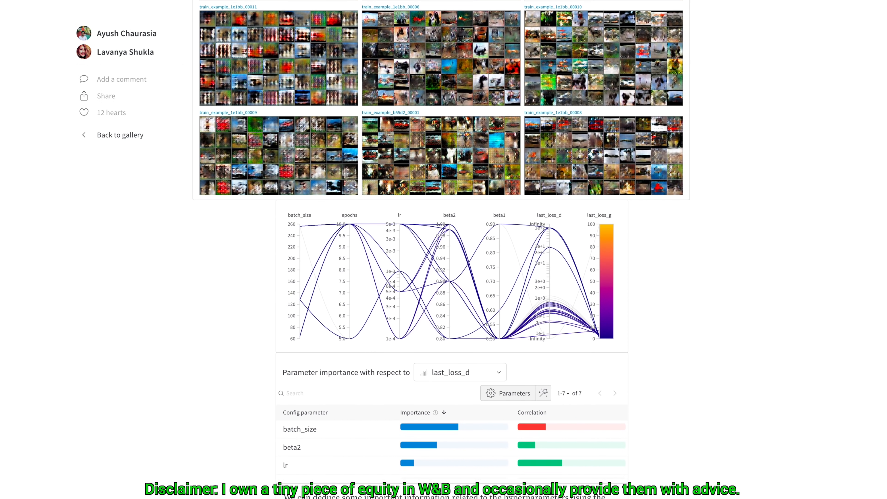
pyautogui.scroll(-3)
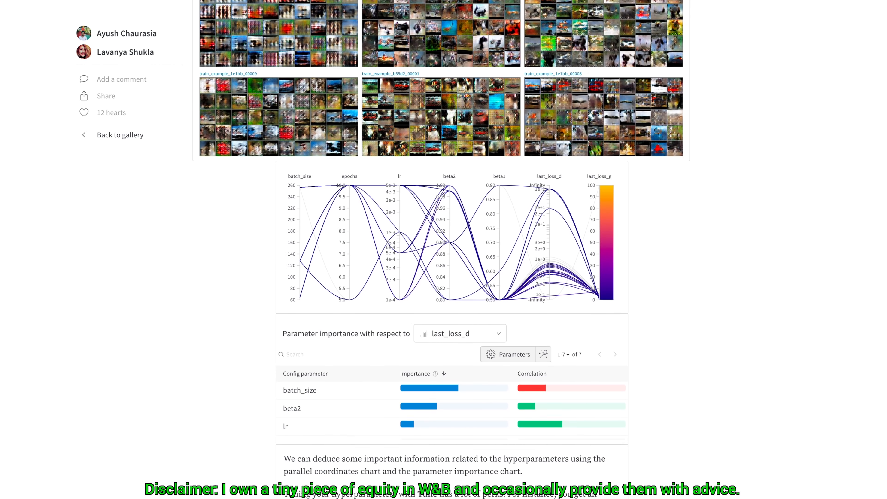
pyautogui.scroll(-3)
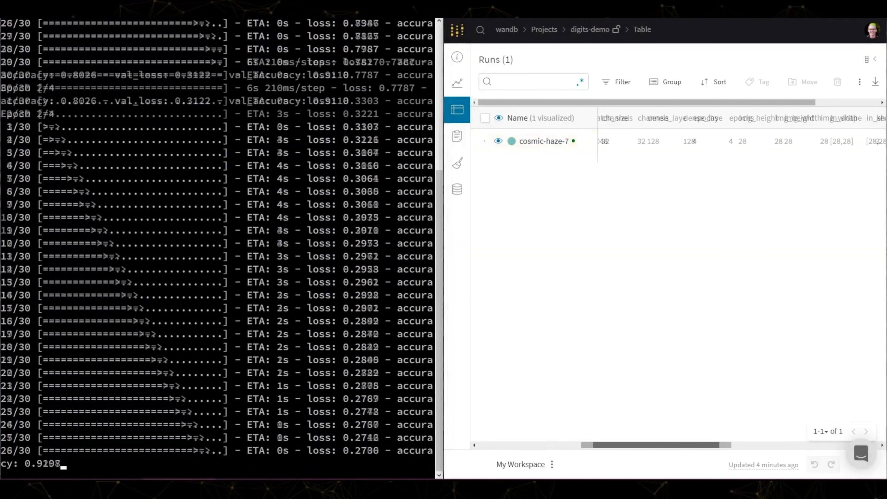
# Move from the shape_sweep table to the sweep workspace charts and on to the SafeLife Benchmark Experiments report.
pyautogui.click(456, 84)
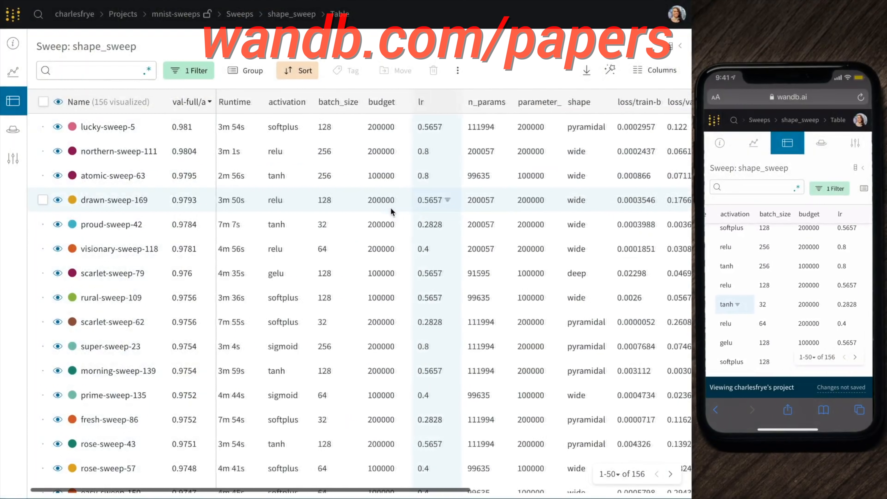
pyautogui.moveTo(12, 71)
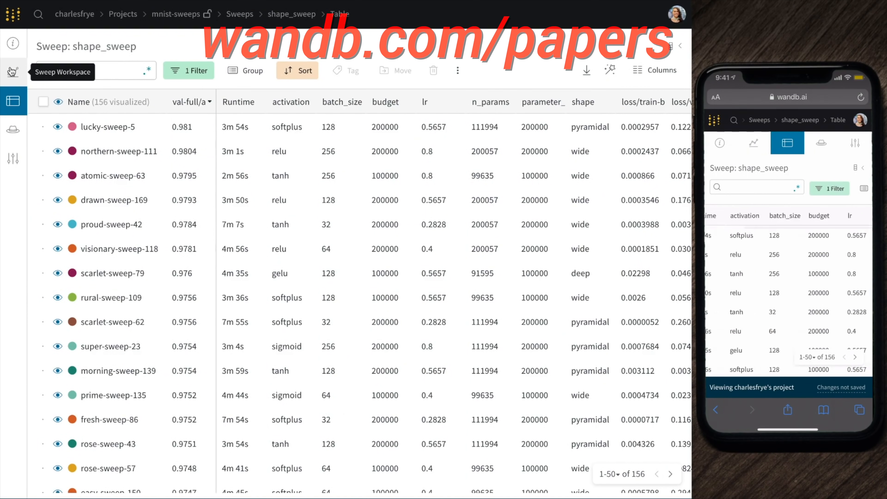
pyautogui.click(13, 71)
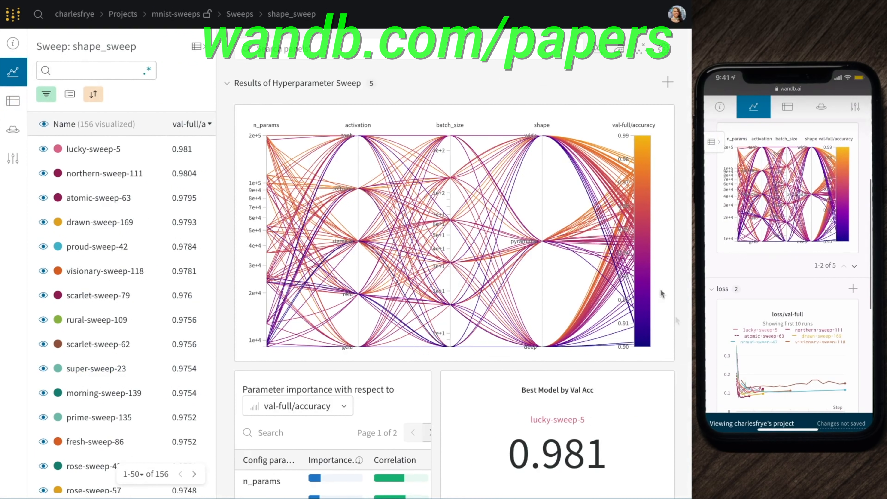
pyautogui.scroll(-3)
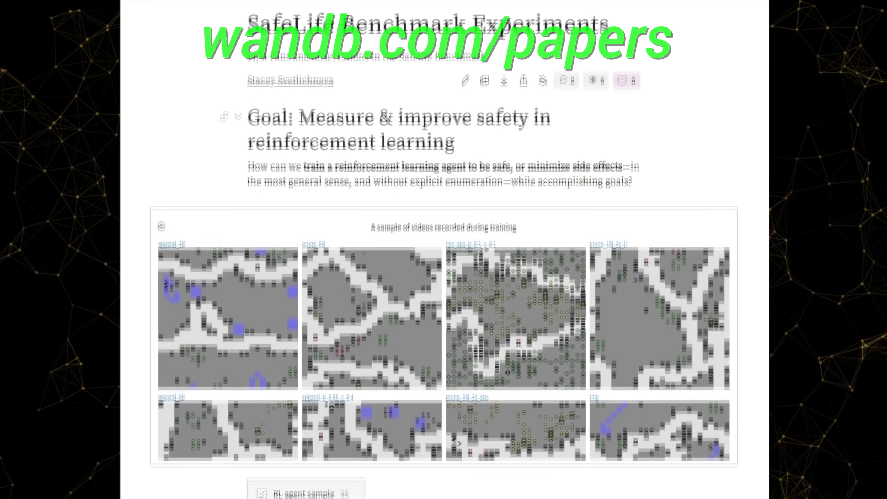
# Scroll the SafeLife report to the key metrics, training line plots and score, success, reward and side-effect bar charts.
pyautogui.scroll(-3)
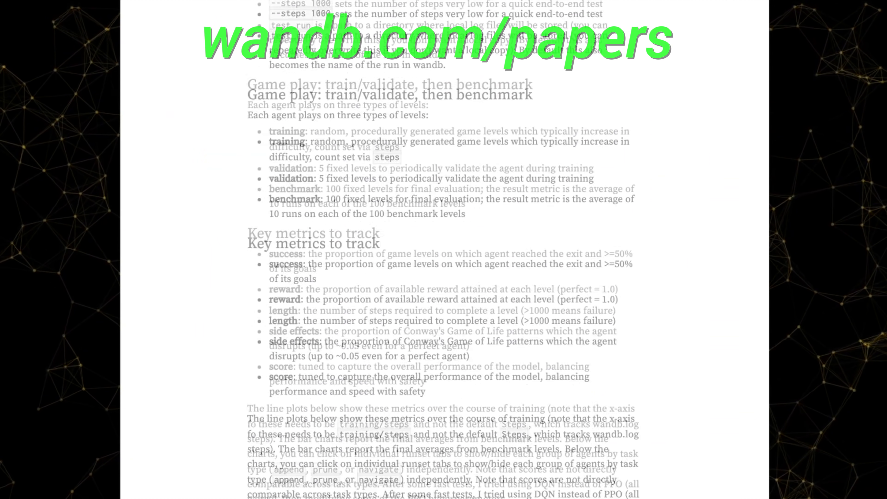
pyautogui.scroll(-3)
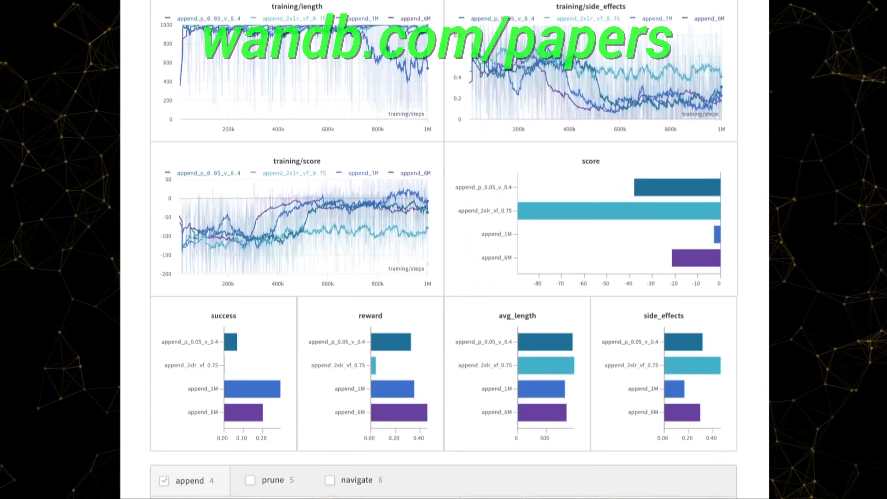